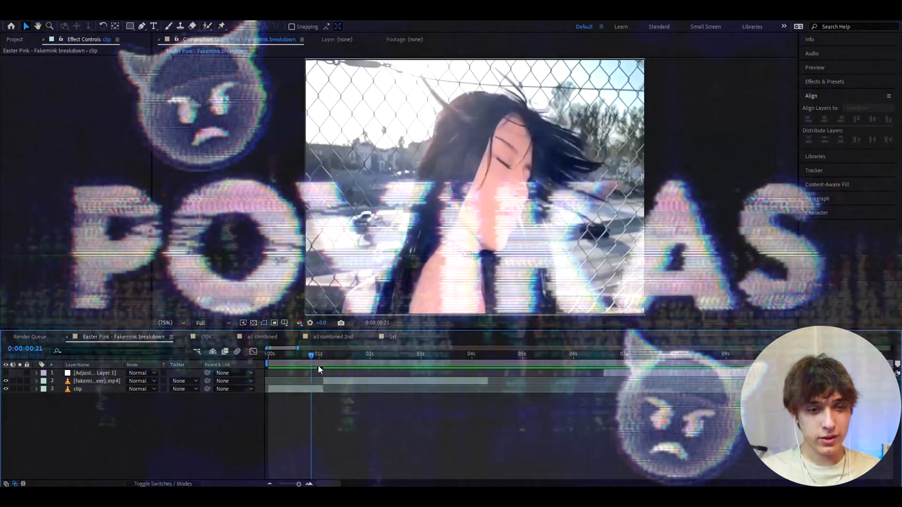
Move to an earlier frame and select the fence clip layer
click(291, 353)
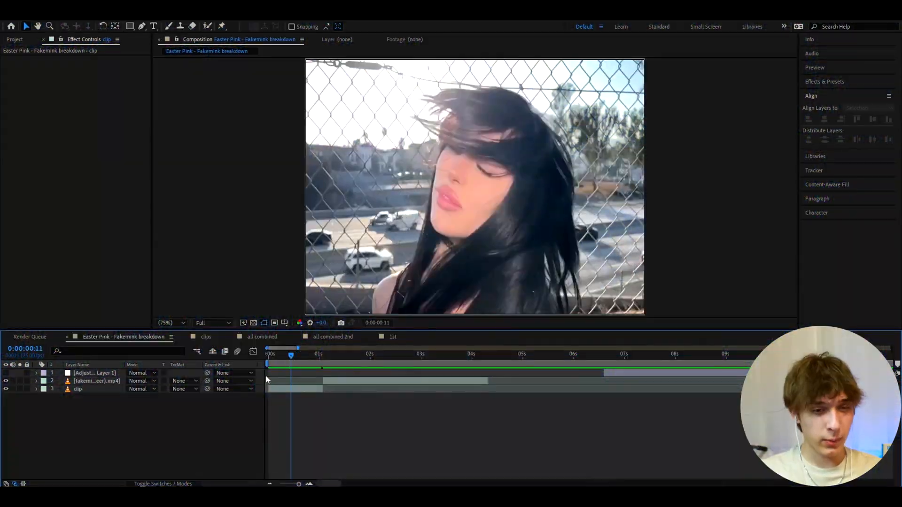
click(77, 389)
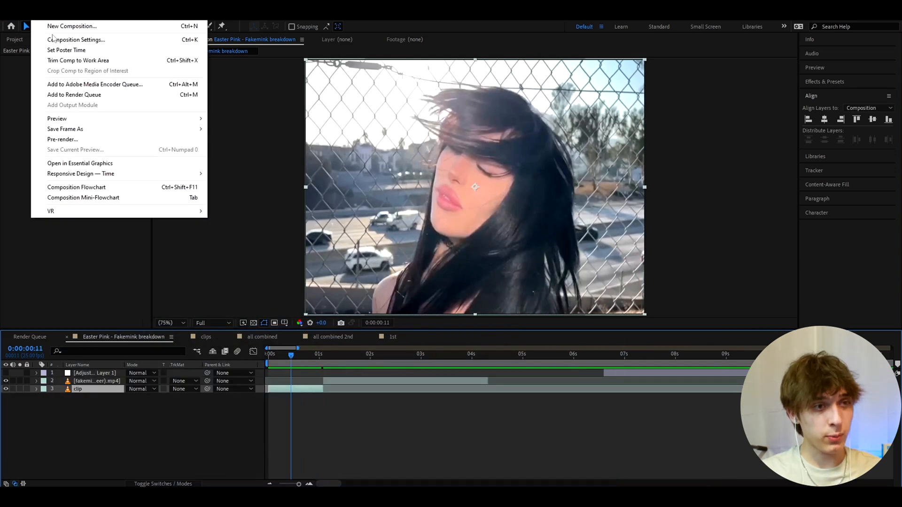
Review the composition settings at 960×720 px, 25 fps, and confirm them
click(76, 39)
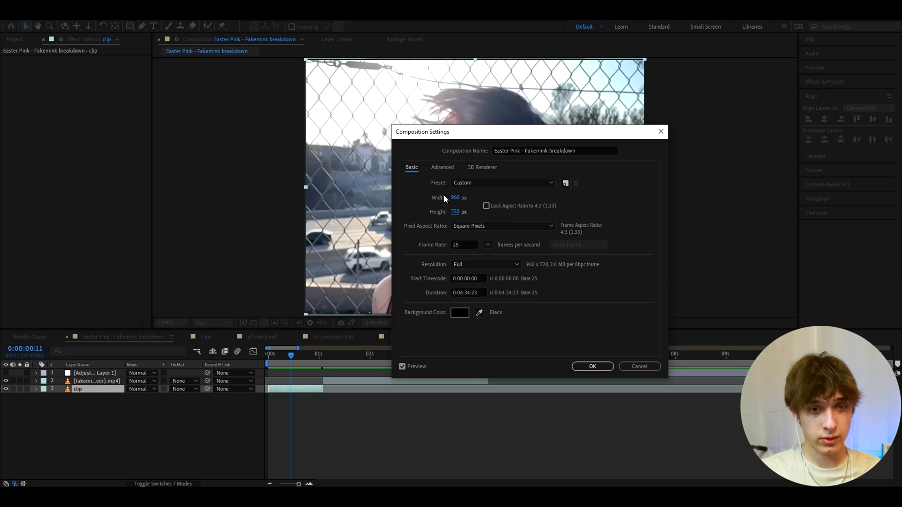
mouse_move(588, 351)
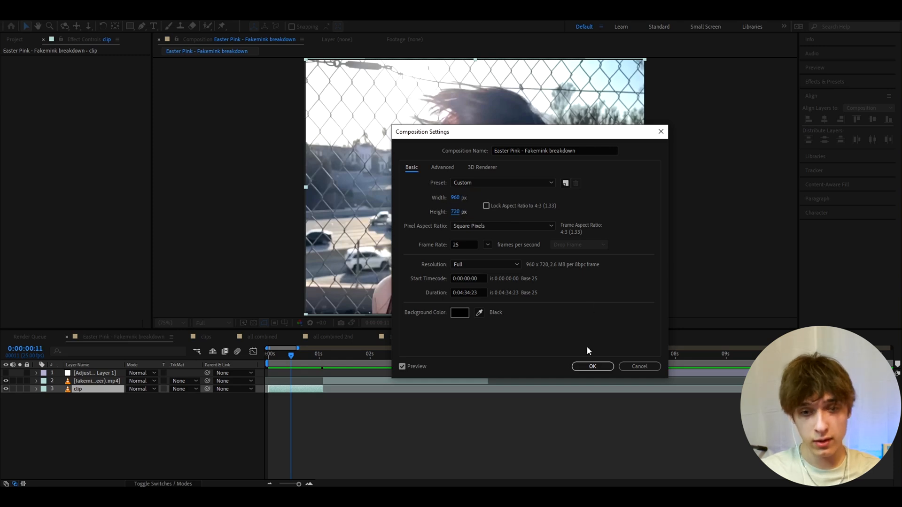
click(592, 367)
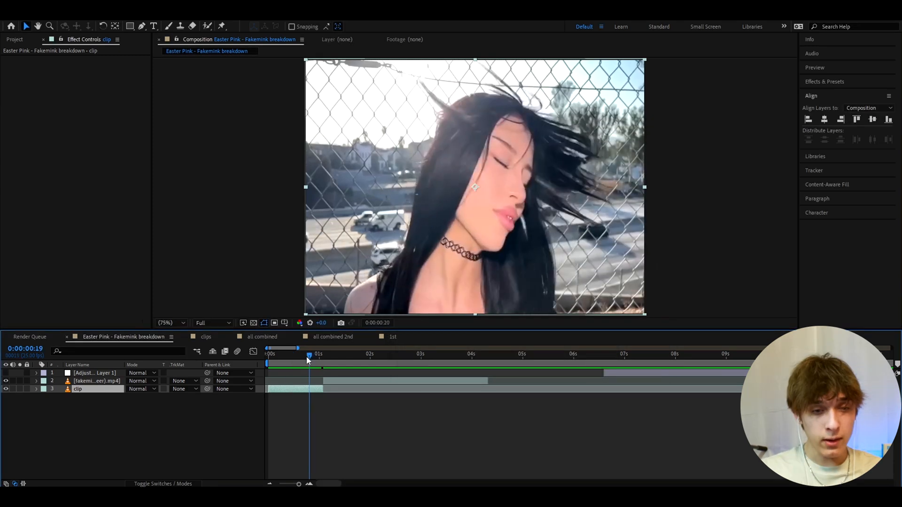
Add an adjustment layer with S_Hotspots, threshold raised to 0.7000 for dark shadows
key(ctrl+alt+y)
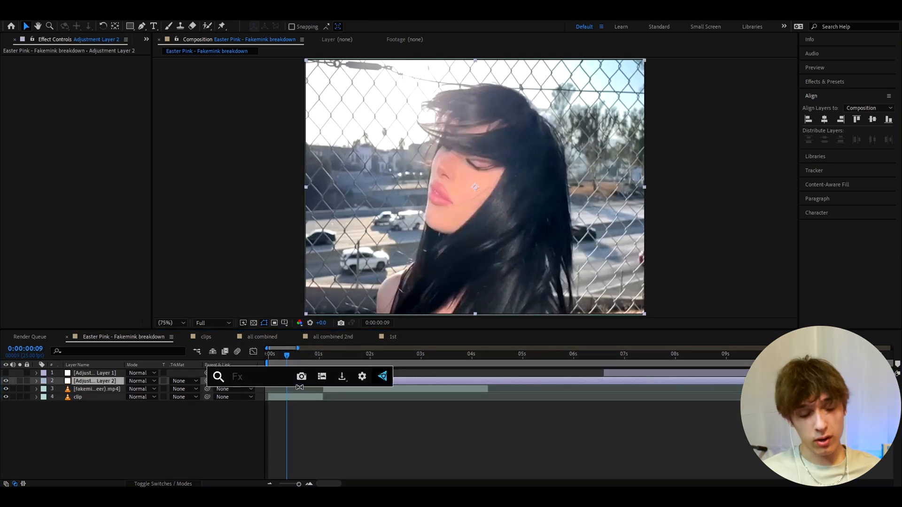
text(s_hot)
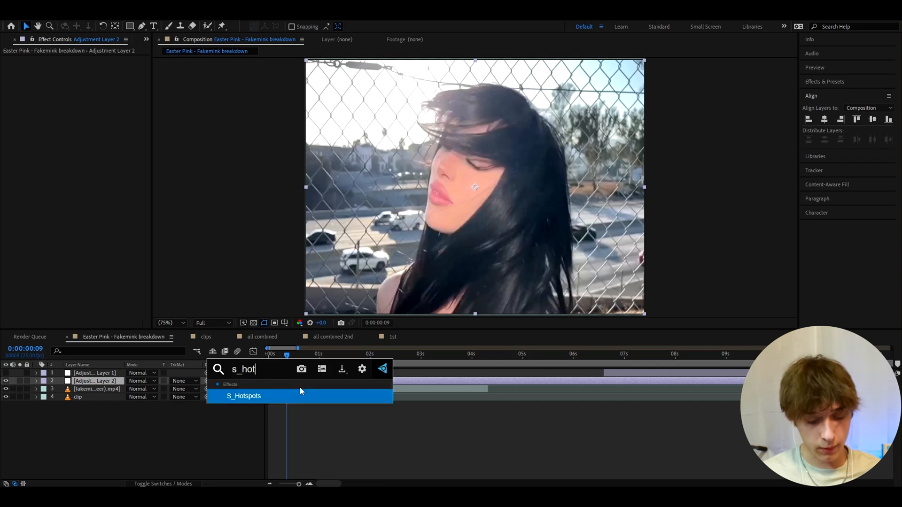
double_click(244, 396)
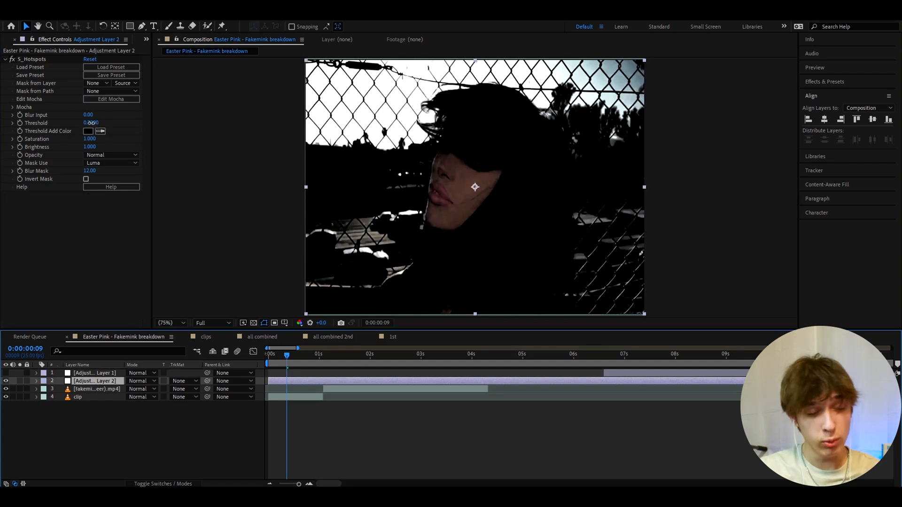
drag(91, 122, 115, 122)
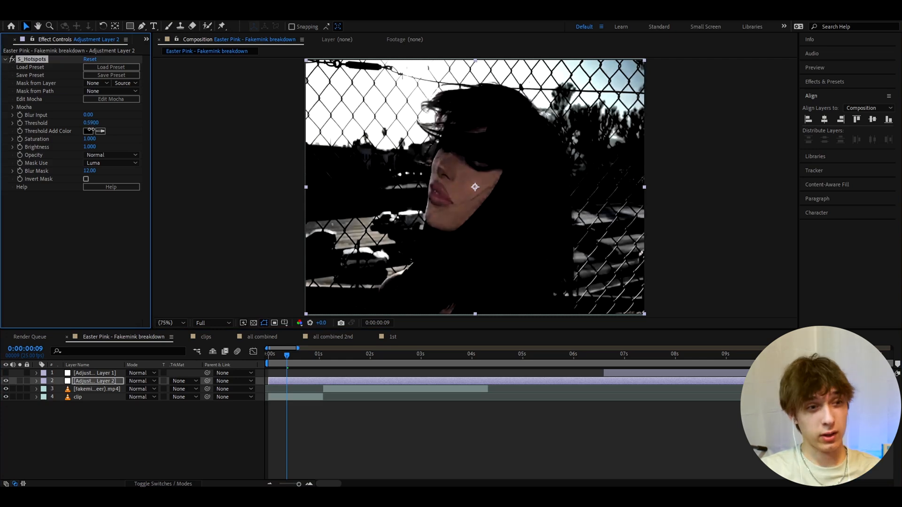
drag(92, 123, 100, 123)
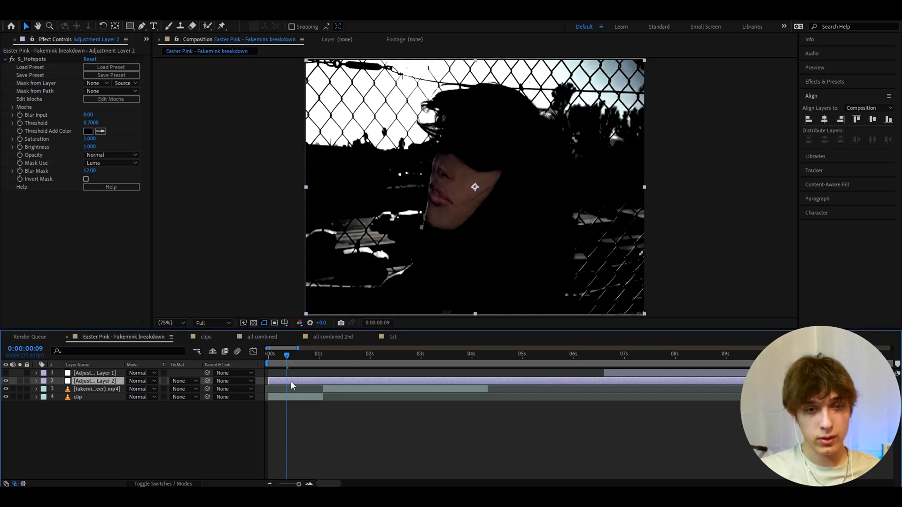
mouse_move(303, 385)
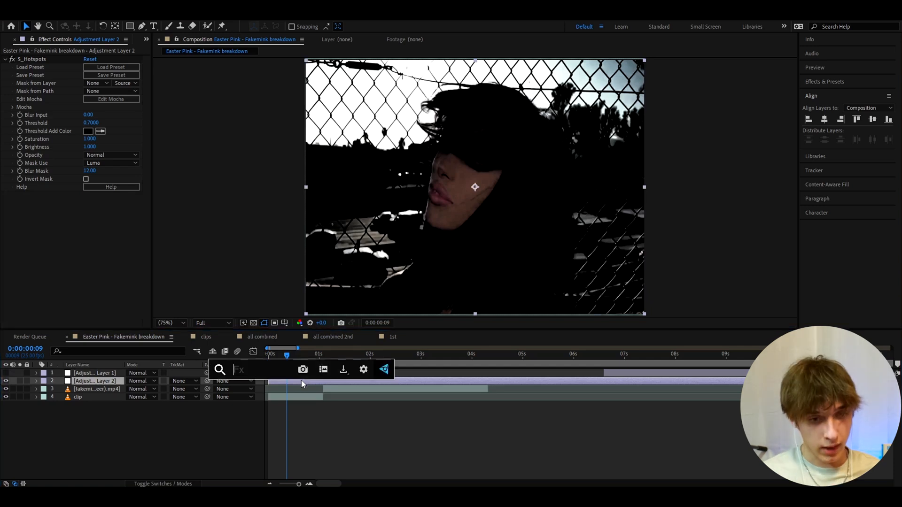
Apply BCC Lens Blur OBS at Sharper quality, Iris Scale 5.0 and Gamma 800
text(bcc lens blu)
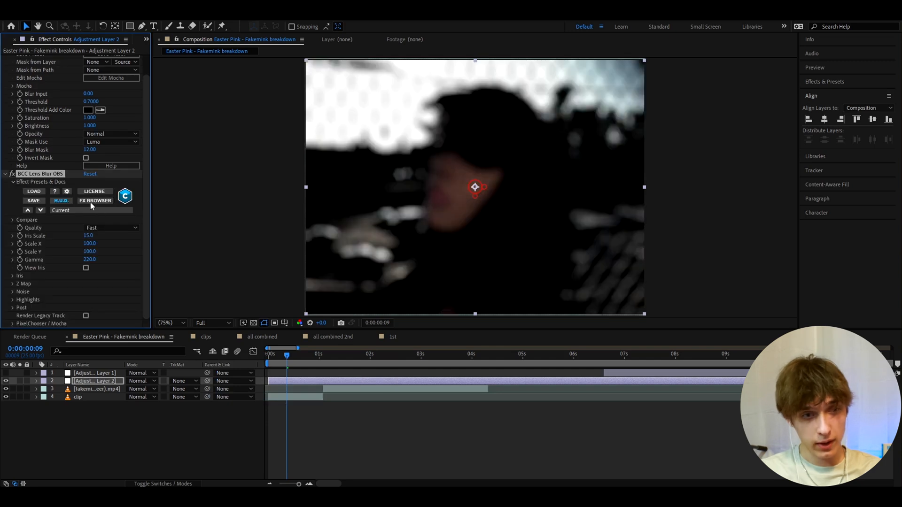
click(111, 227)
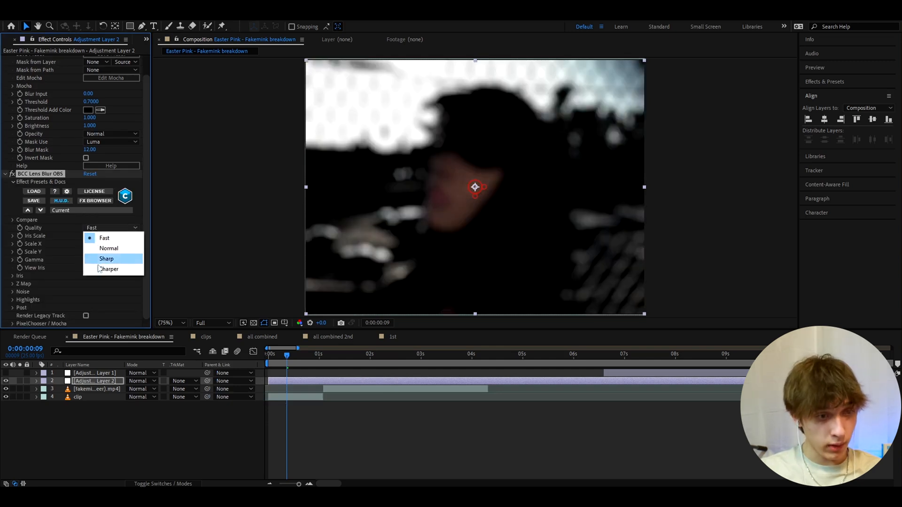
click(109, 270)
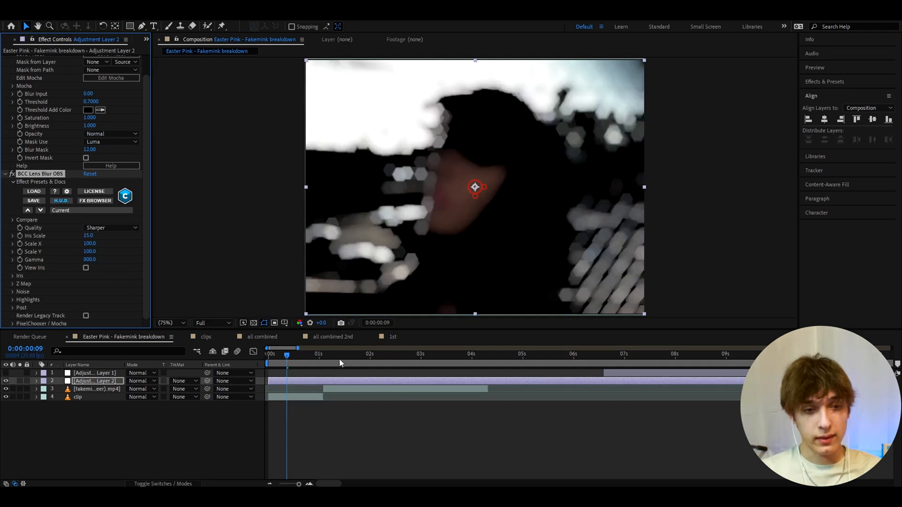
click(384, 354)
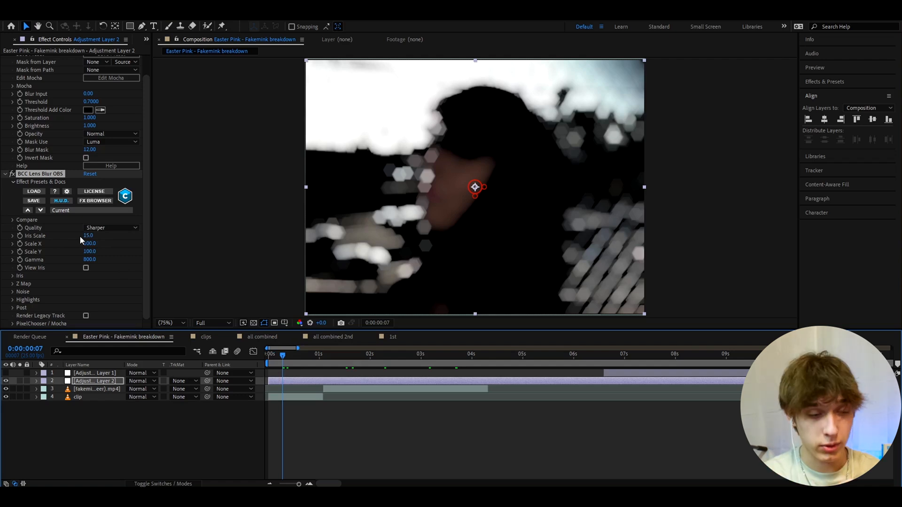
double_click(88, 236)
text(5)
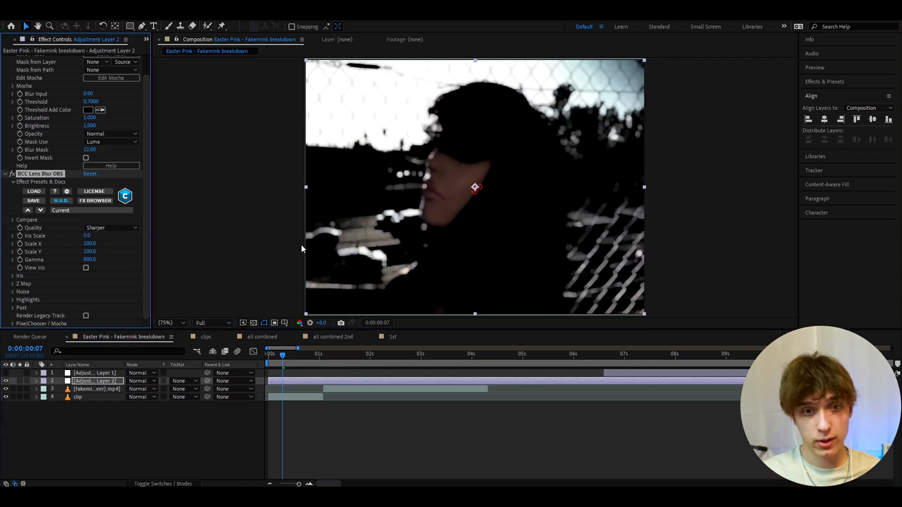
click(318, 353)
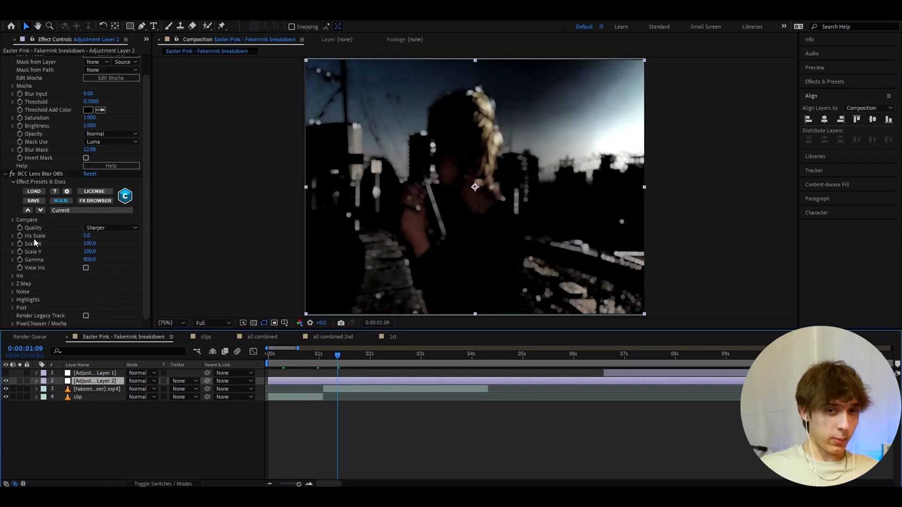
Apply Fast Box Blur with Blur Radius 2.5 and 3 iterations
text(fas)
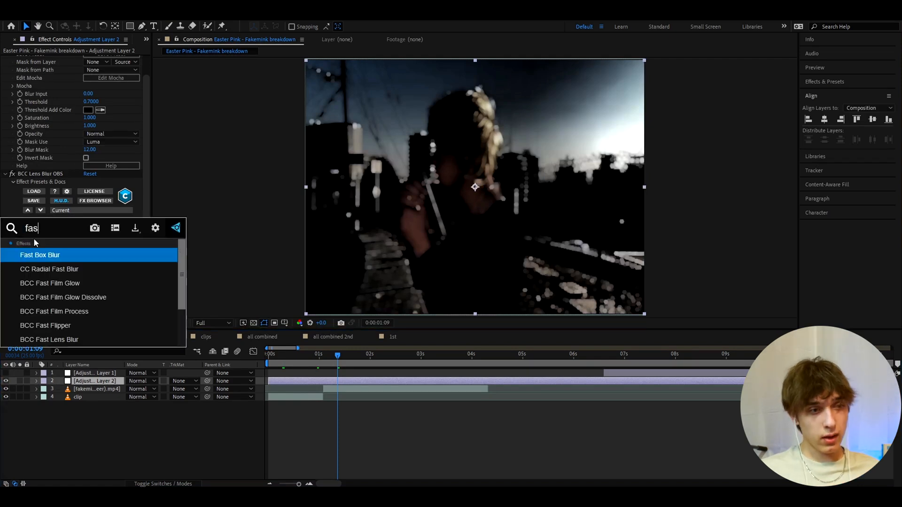
double_click(40, 255)
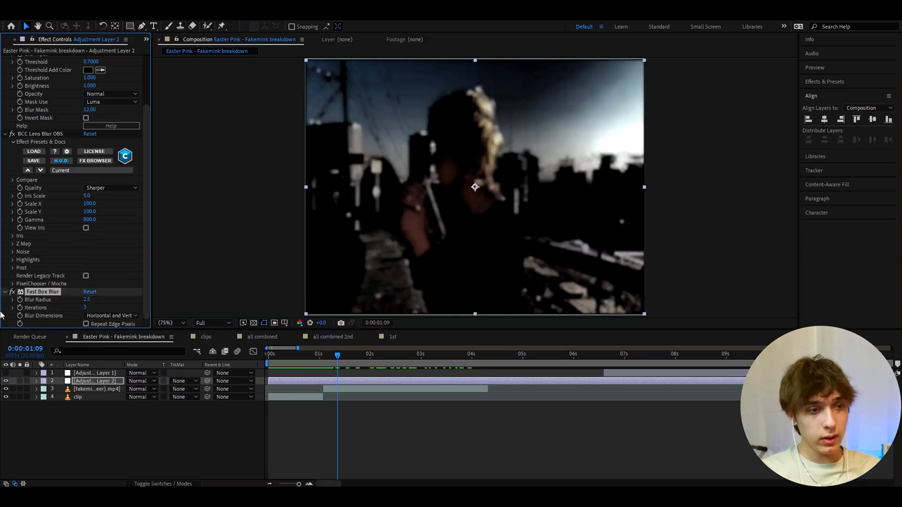
click(171, 323)
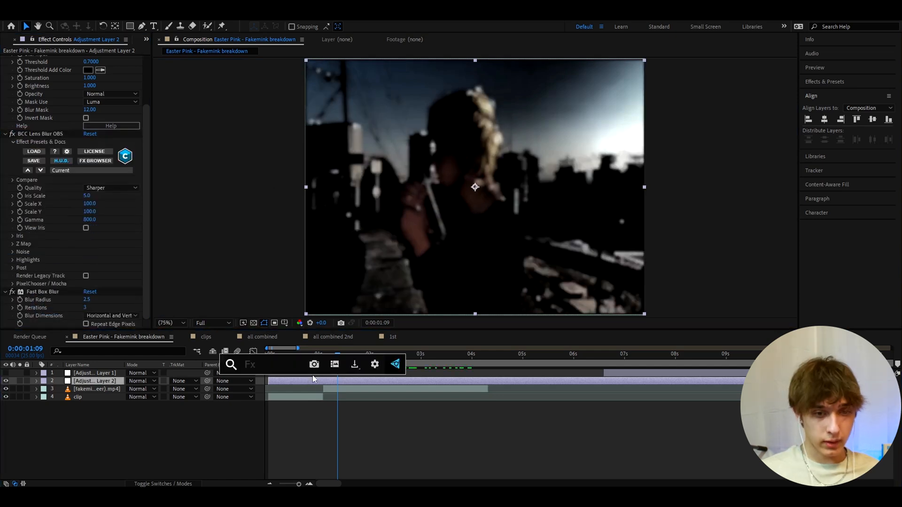
Apply S_Flicker with Amplitude 0.2800 and preview from an earlier frame
text(s_flic)
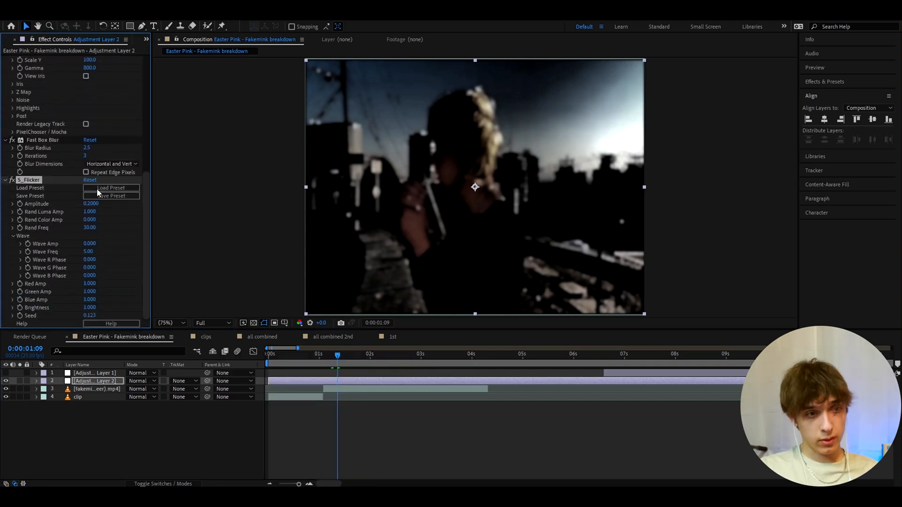
click(90, 204)
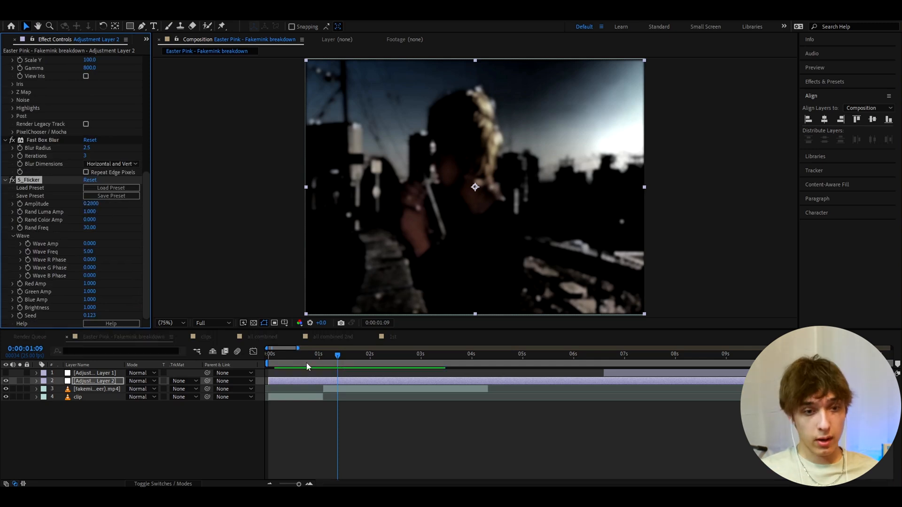
click(285, 353)
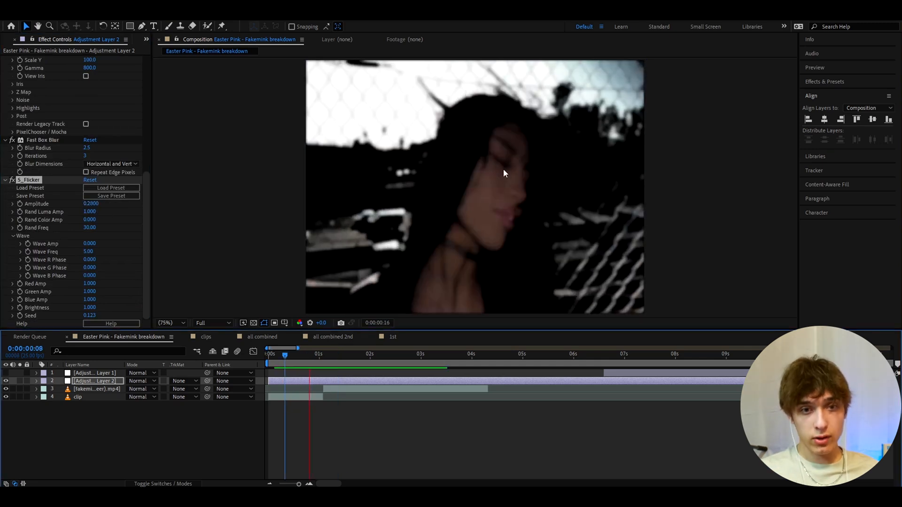